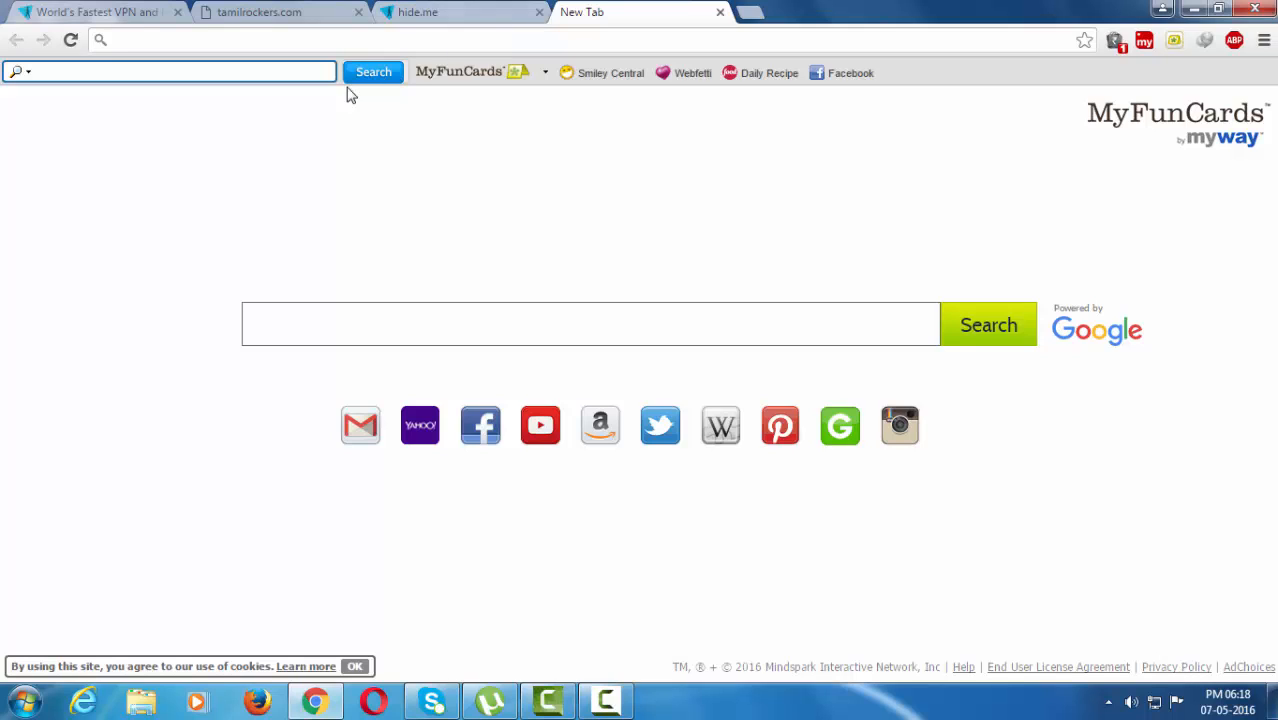
mouse_move(276, 8)
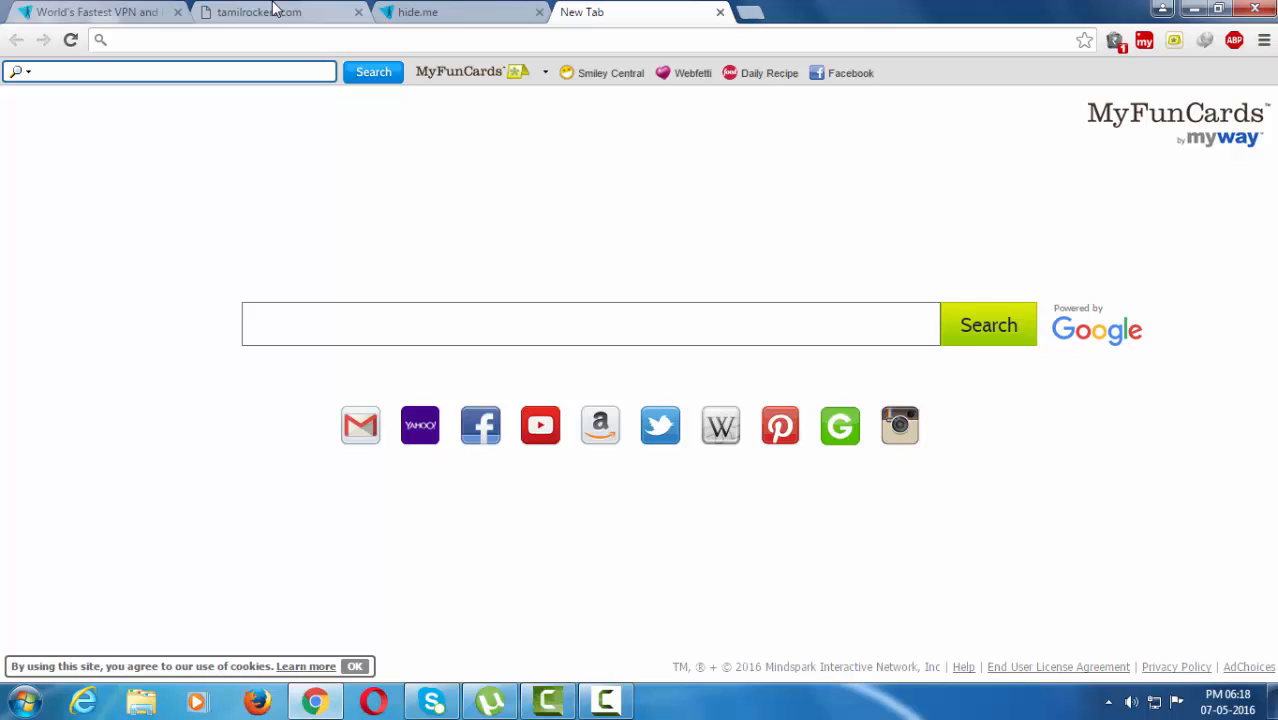
mouse_move(258, 12)
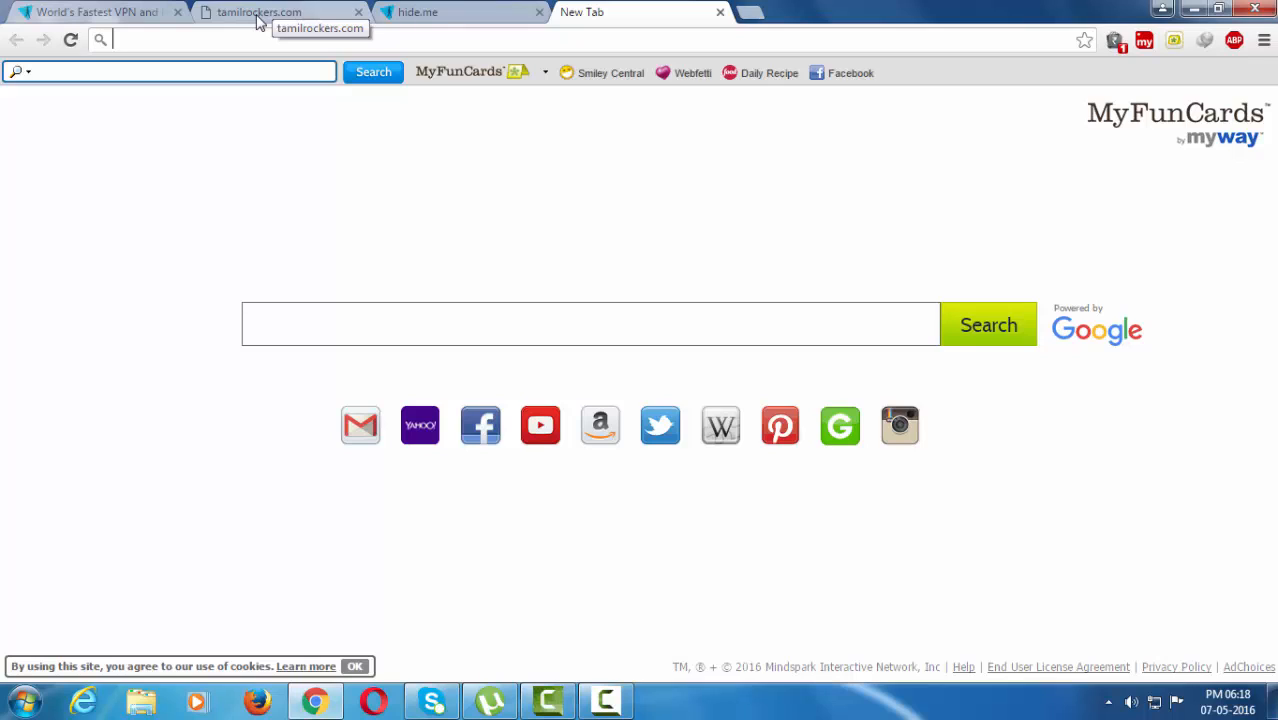
mouse_move(552, 32)
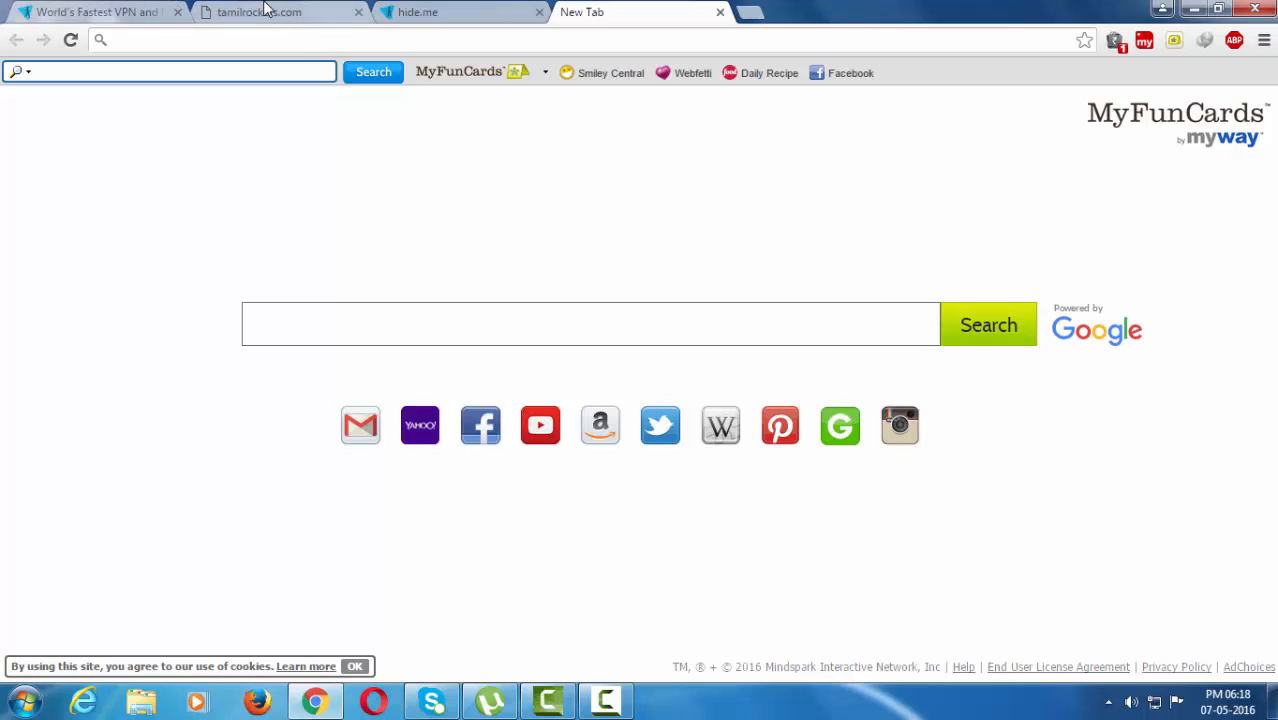
Switch to the tamilrockers.com tab to see the DoT blocked-URL notice.
left_click(258, 12)
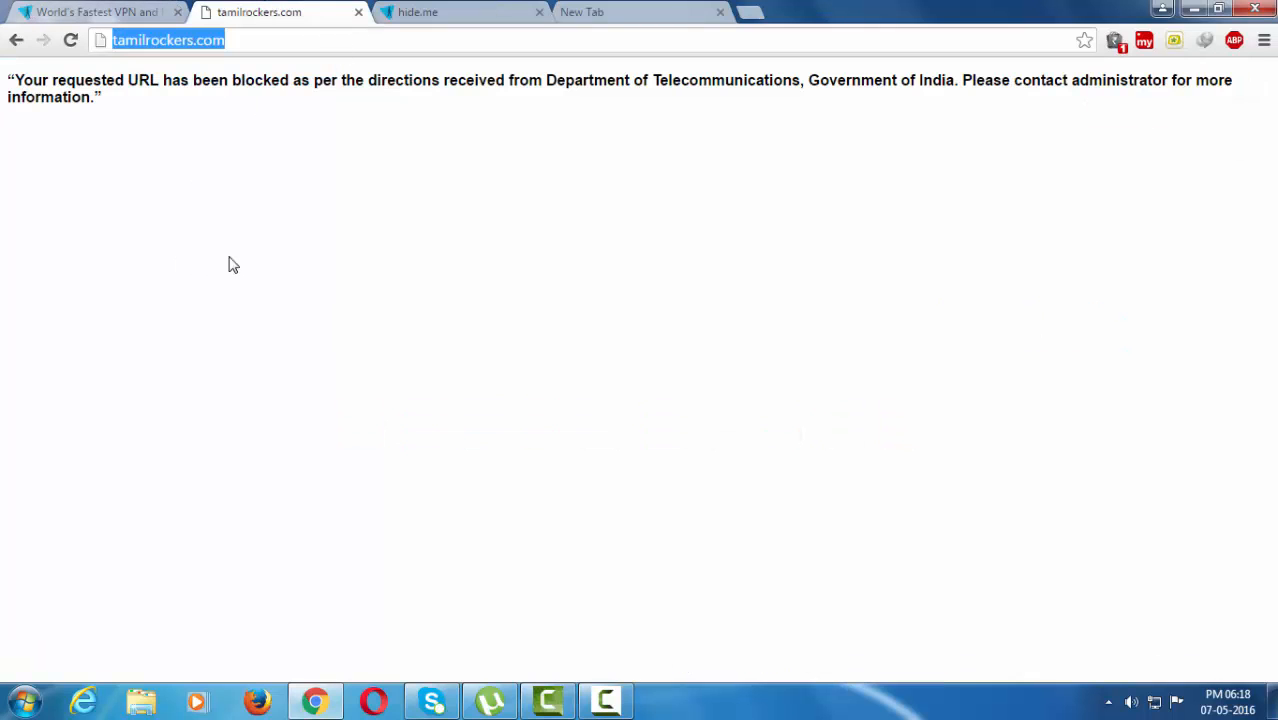
mouse_move(684, 64)
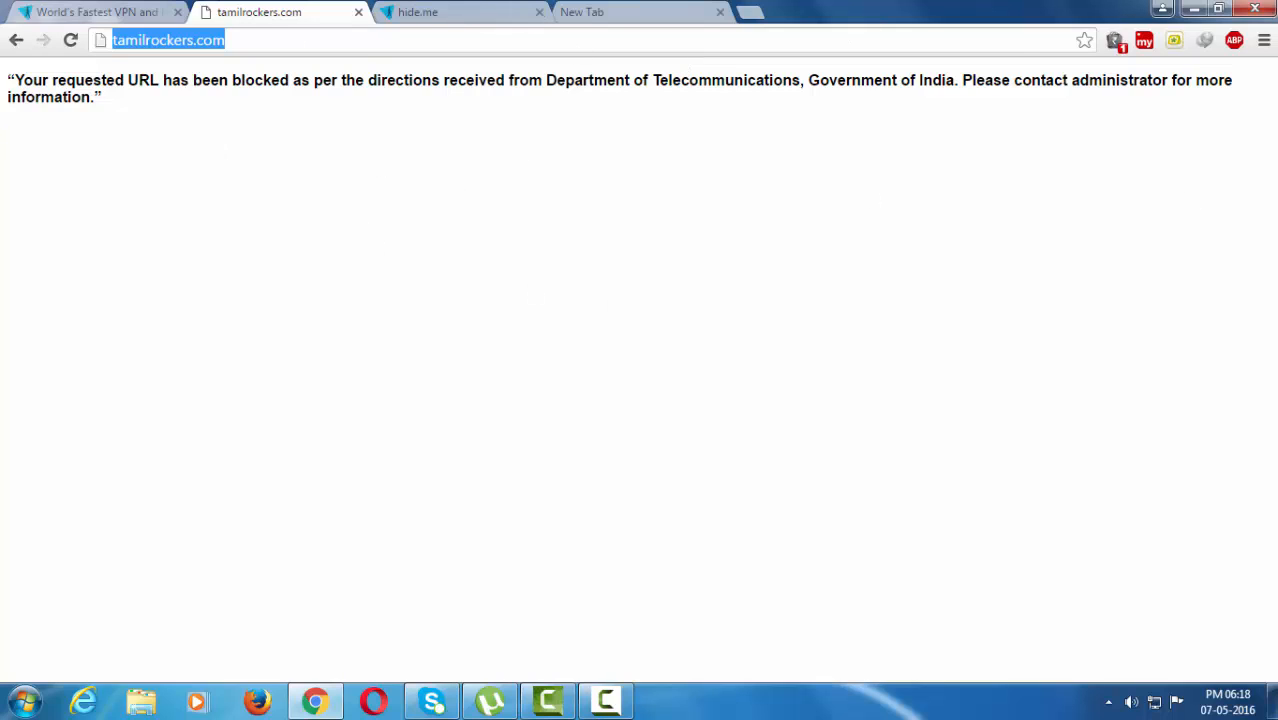
mouse_move(340, 284)
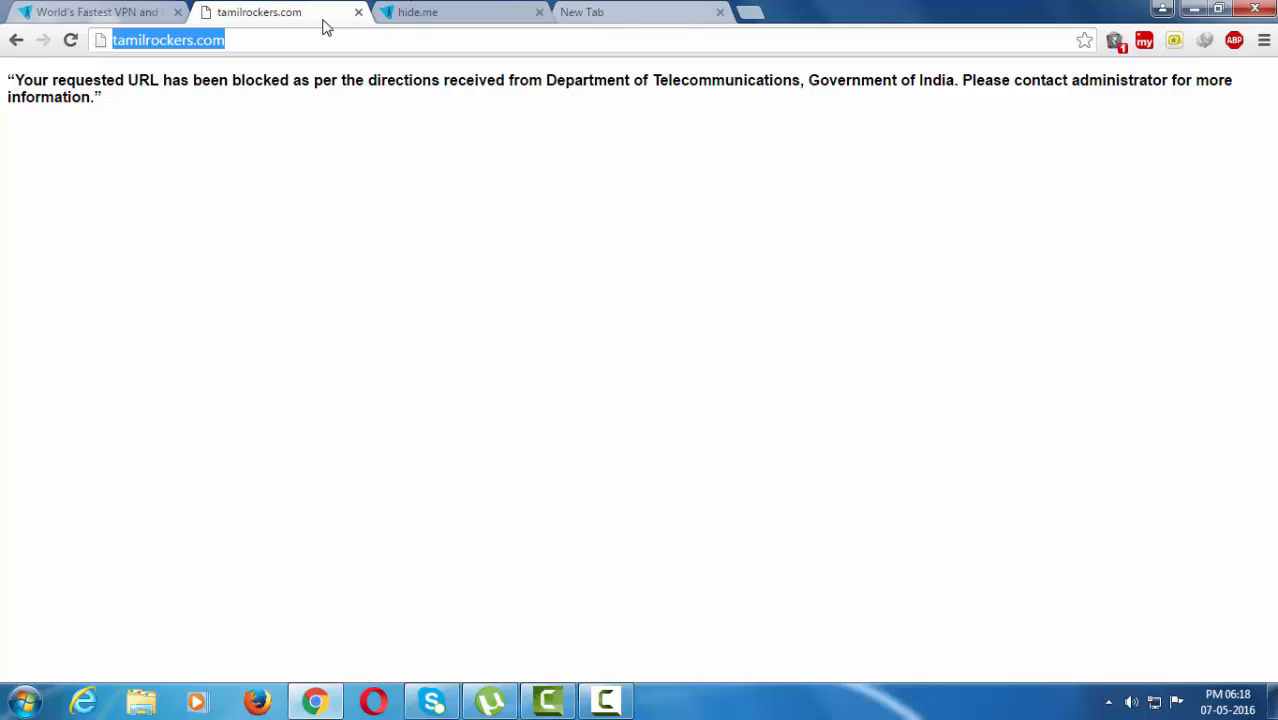
mouse_move(250, 78)
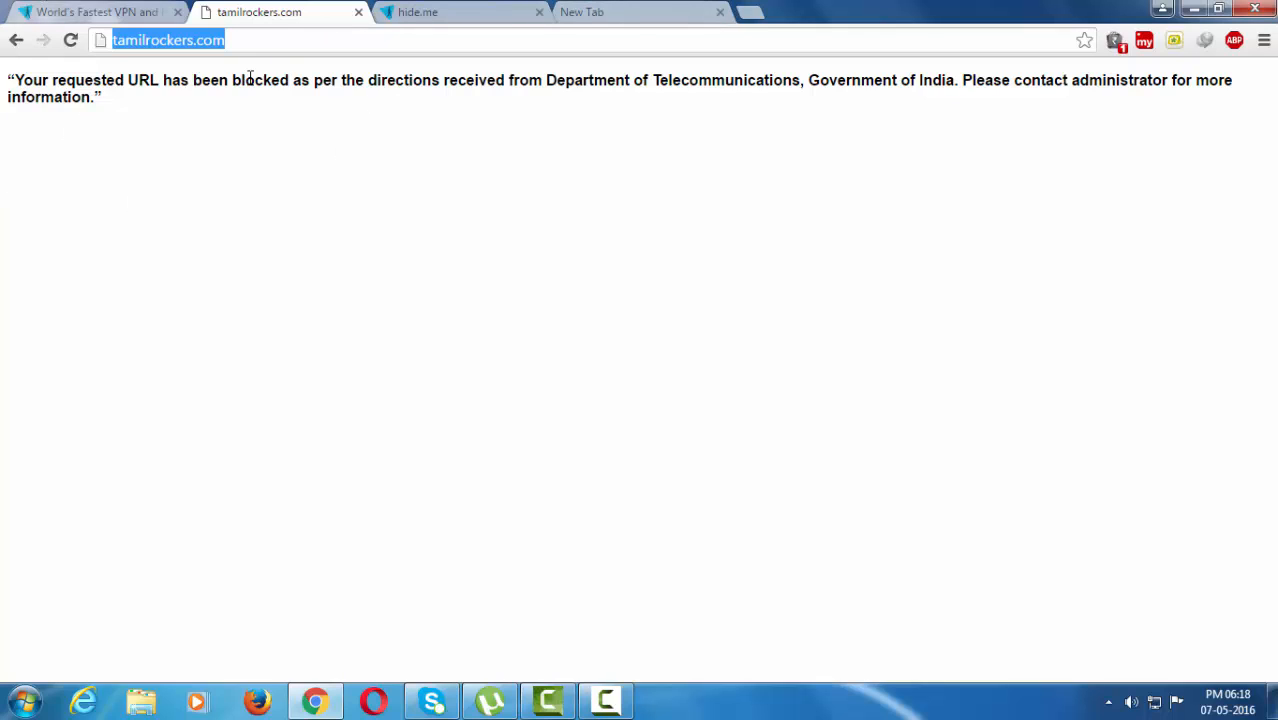
mouse_move(472, 12)
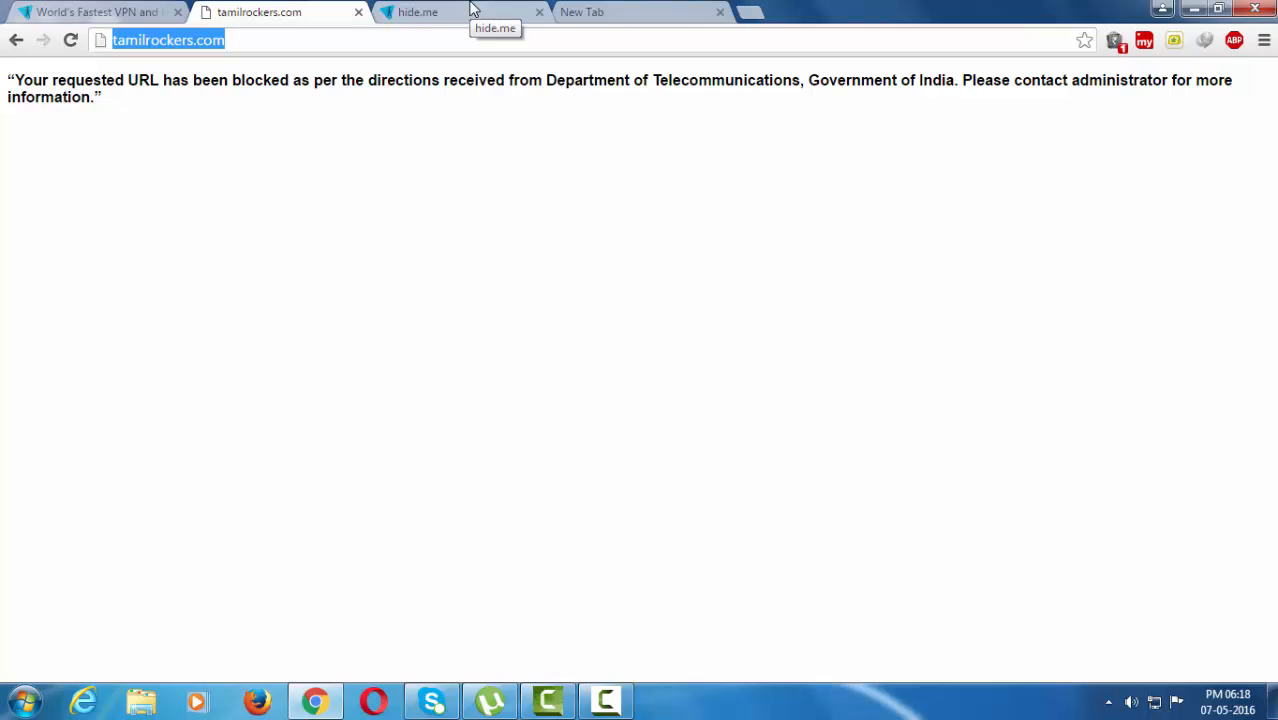
Switch to the hide.me tab and load its World's Fastest VPN overview page.
left_click(450, 12)
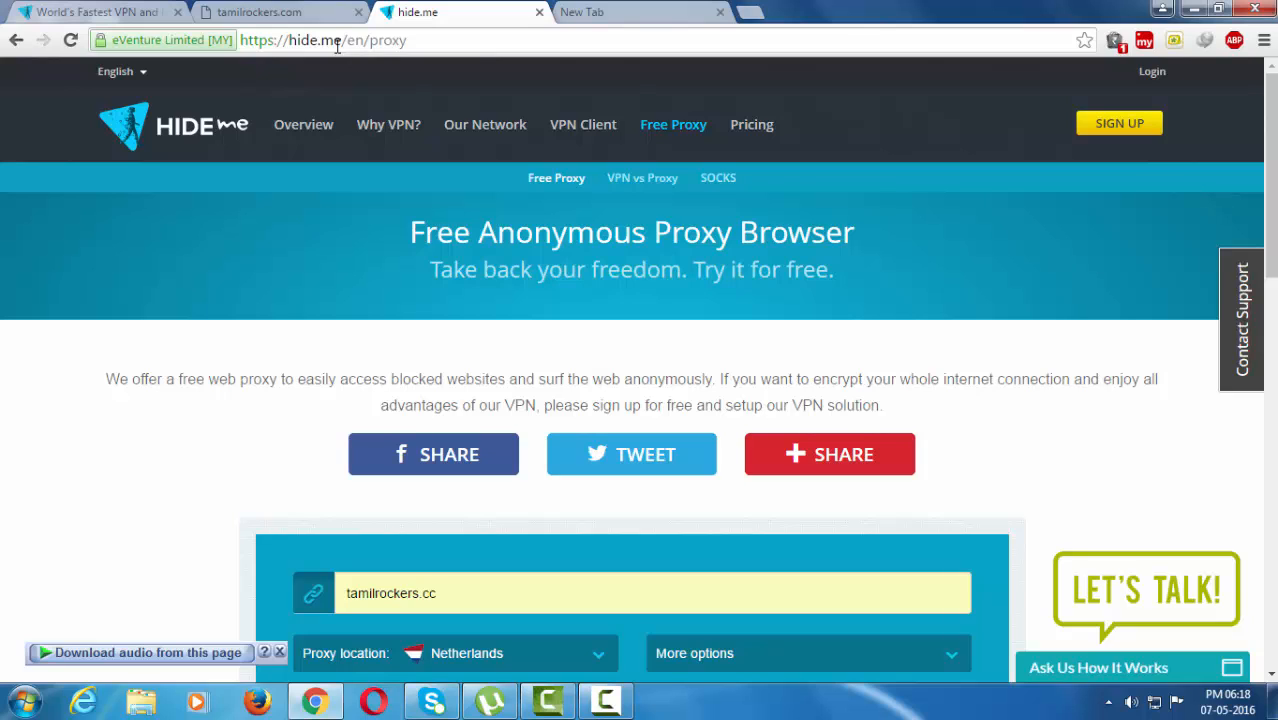
mouse_move(270, 12)
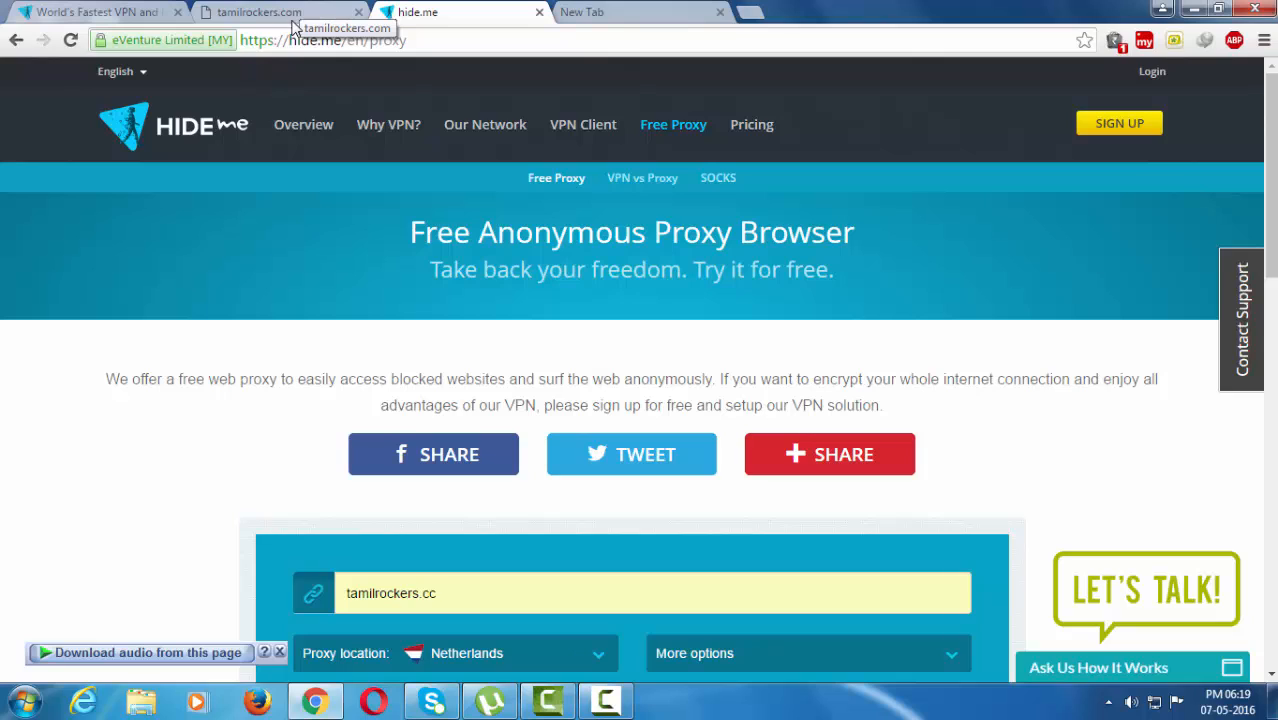
mouse_move(390, 160)
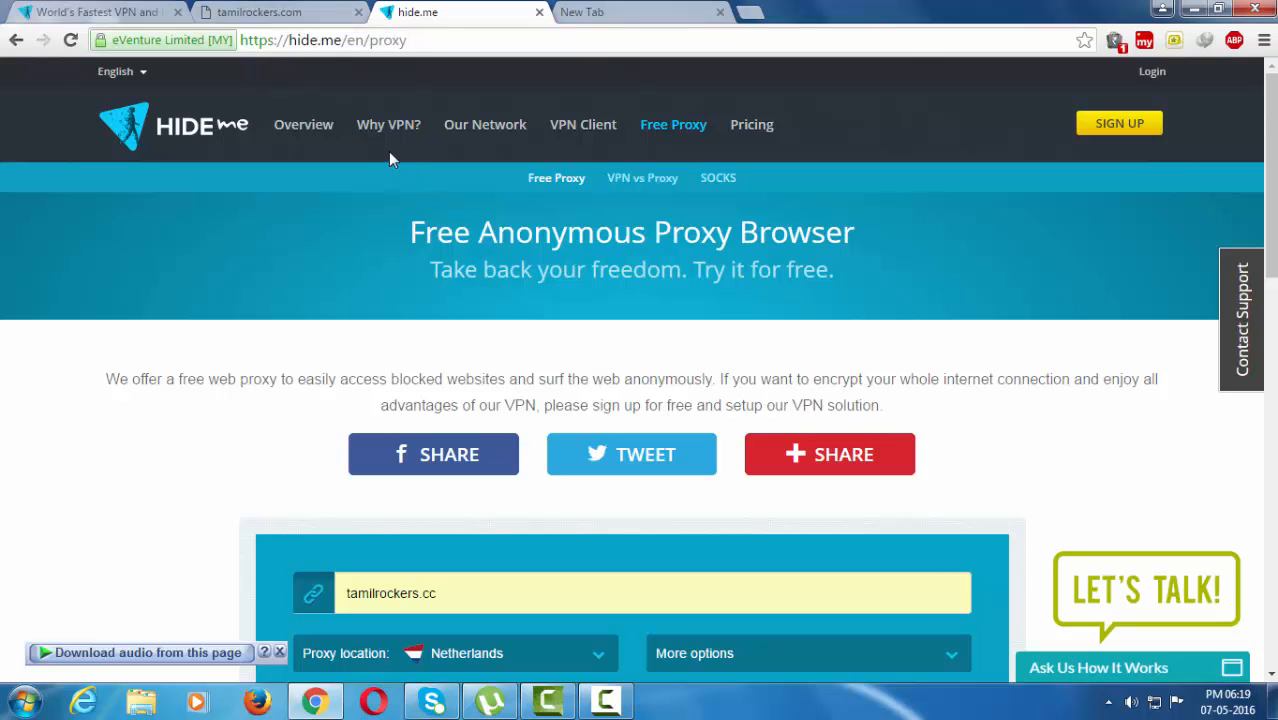
mouse_move(264, 124)
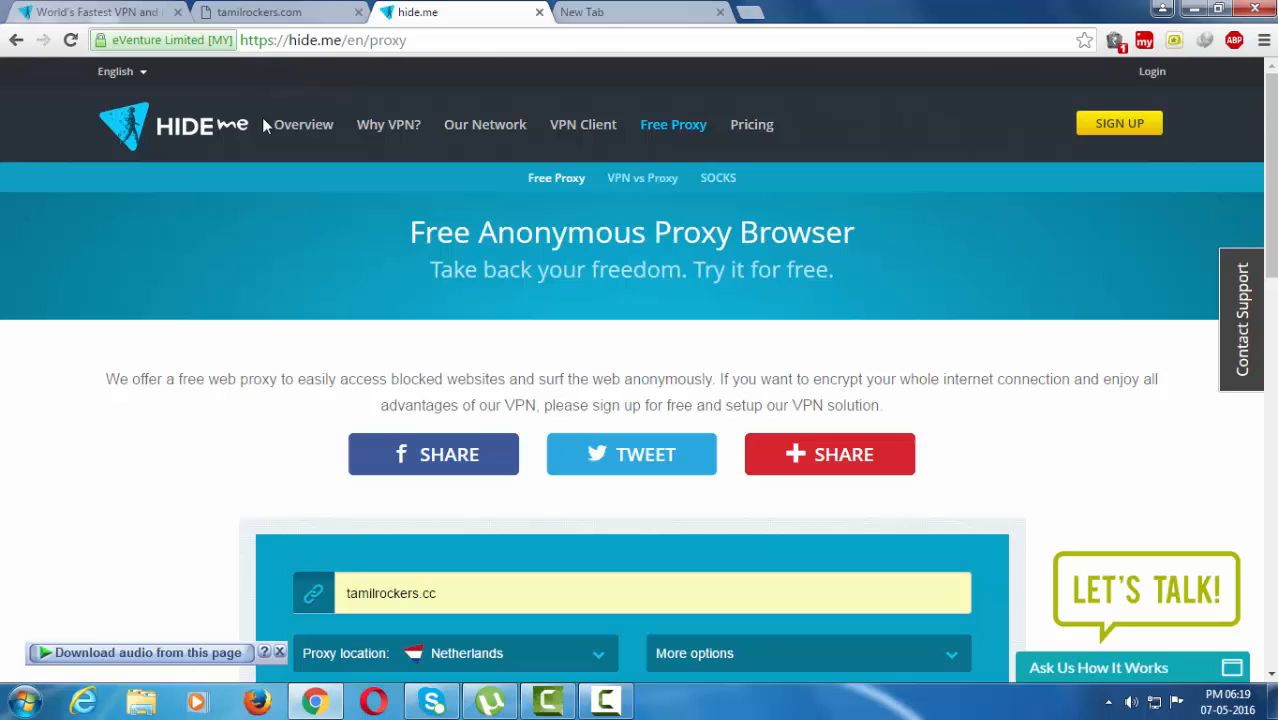
left_click(304, 124)
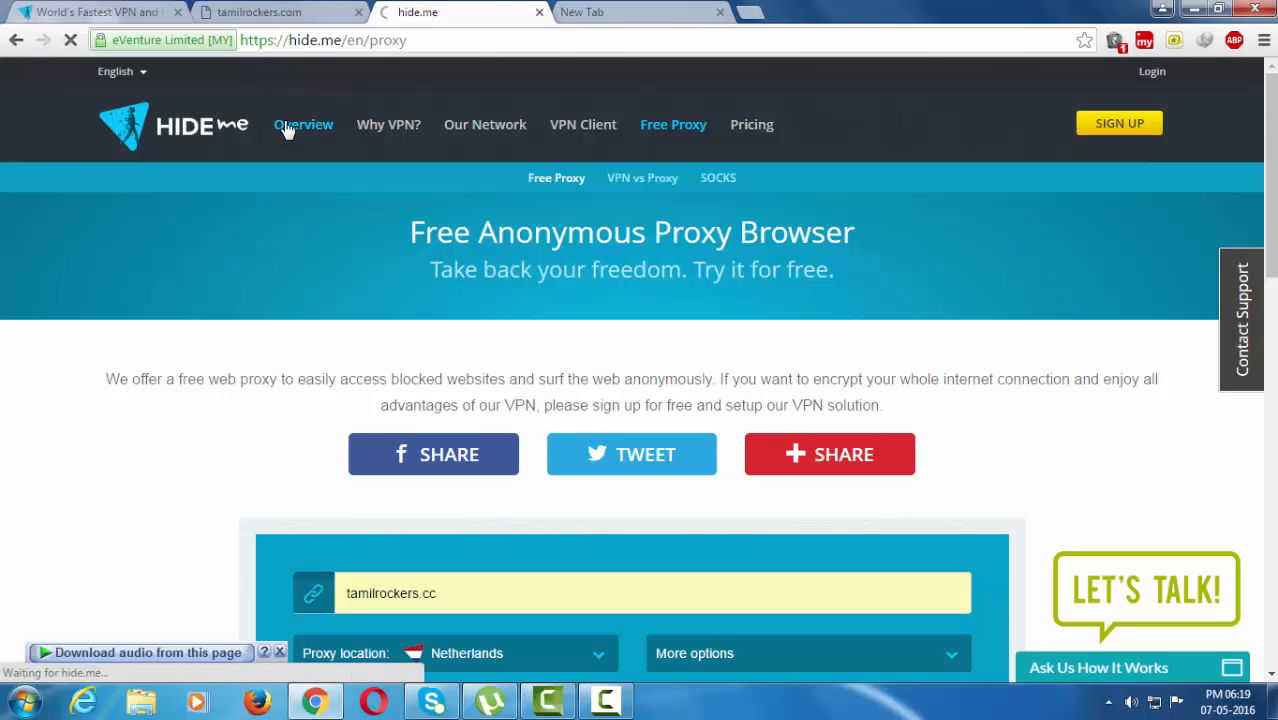
left_click(270, 12)
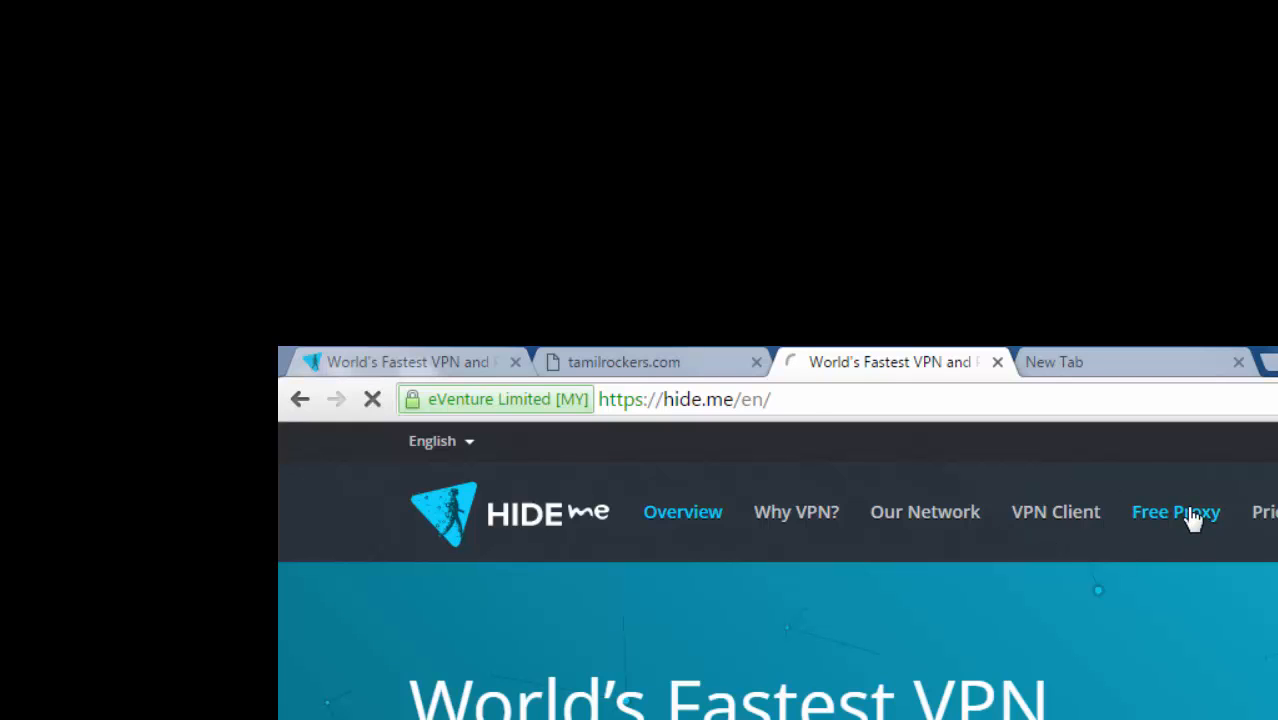
Return to the hide.me free proxy form with tamilrockers.cc and Netherlands set.
left_click(1176, 512)
type("tamilrockers.cc")
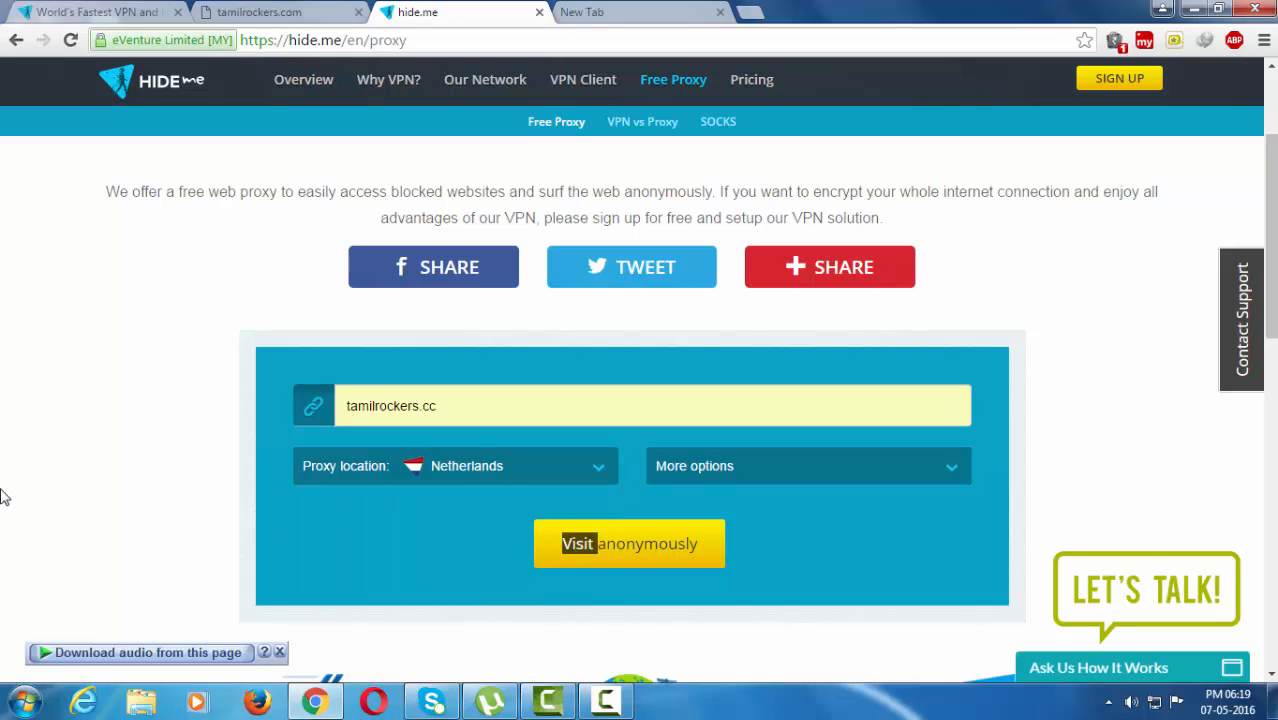
Visit tamilrockers.cc anonymously via the Netherlands proxy and browse its homepage.
left_click(628, 544)
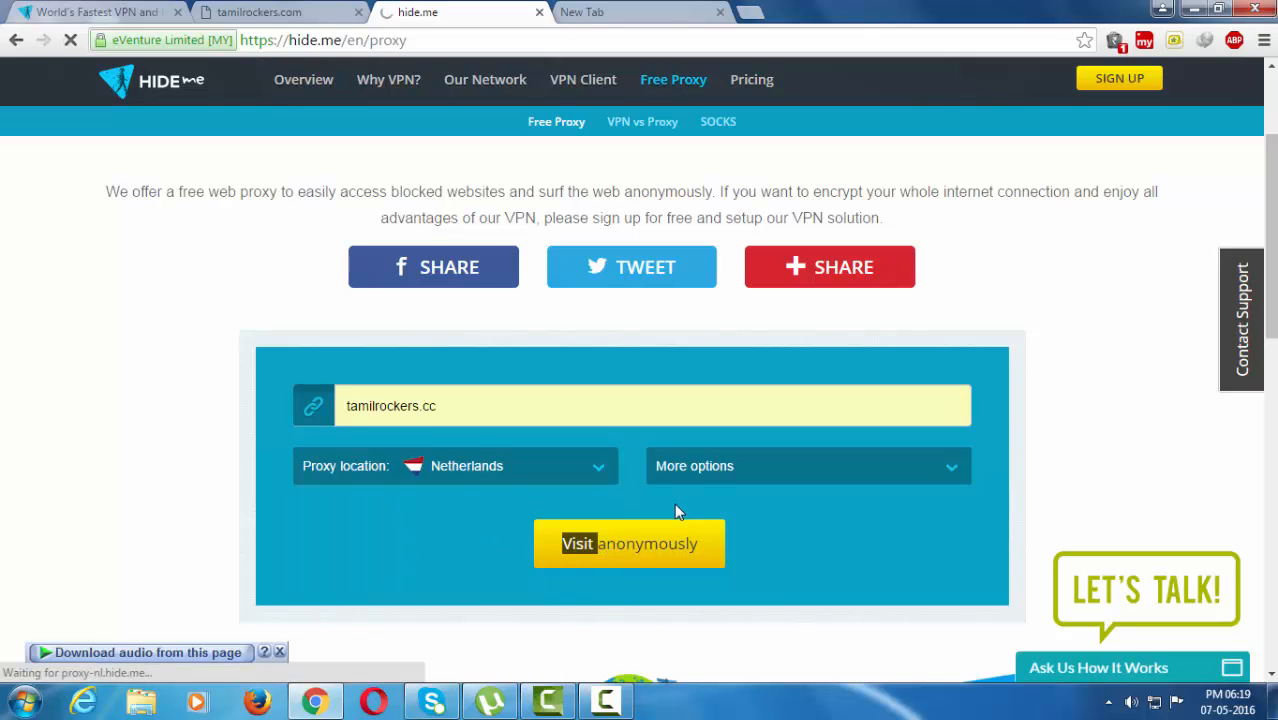
left_click(628, 544)
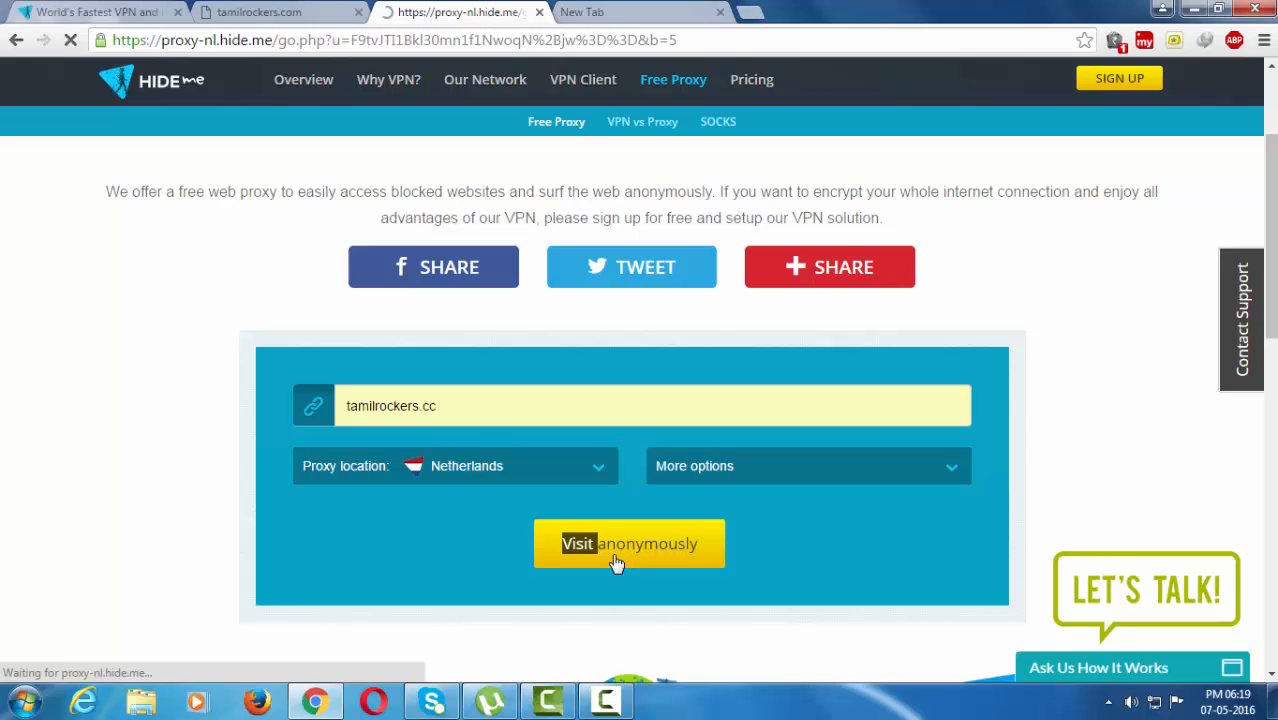
left_click(616, 558)
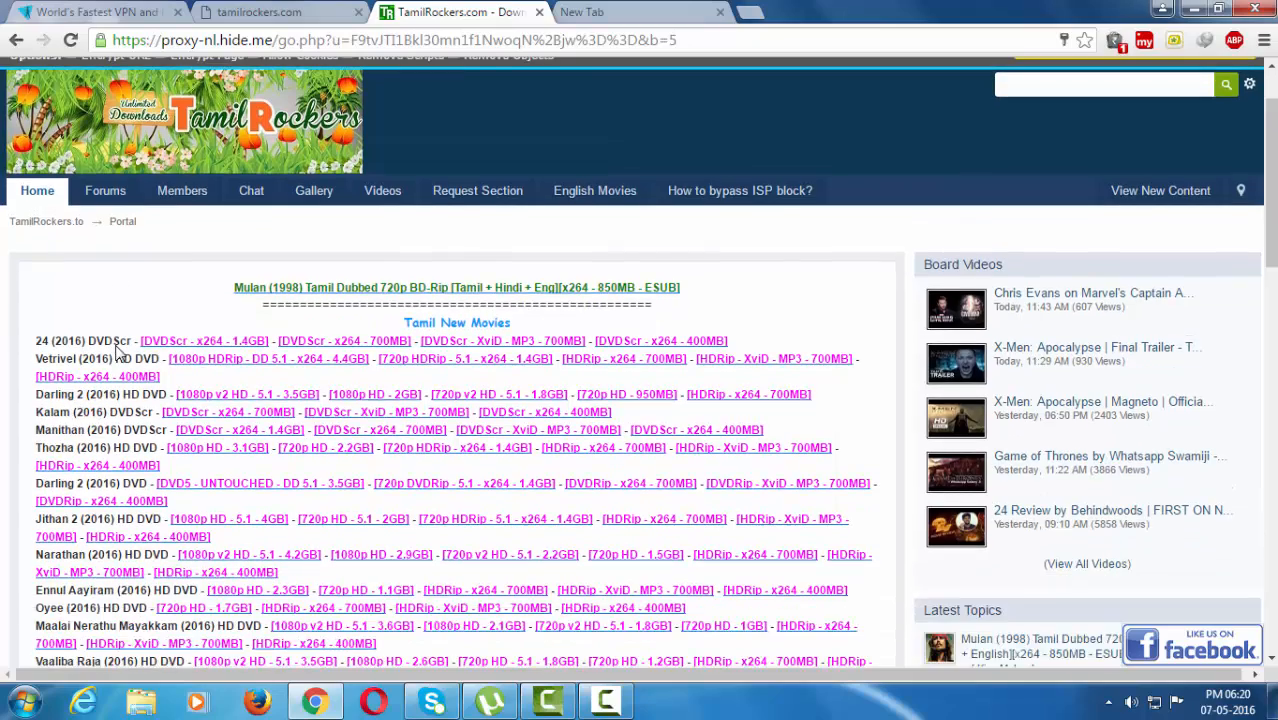
scroll("down", 3)
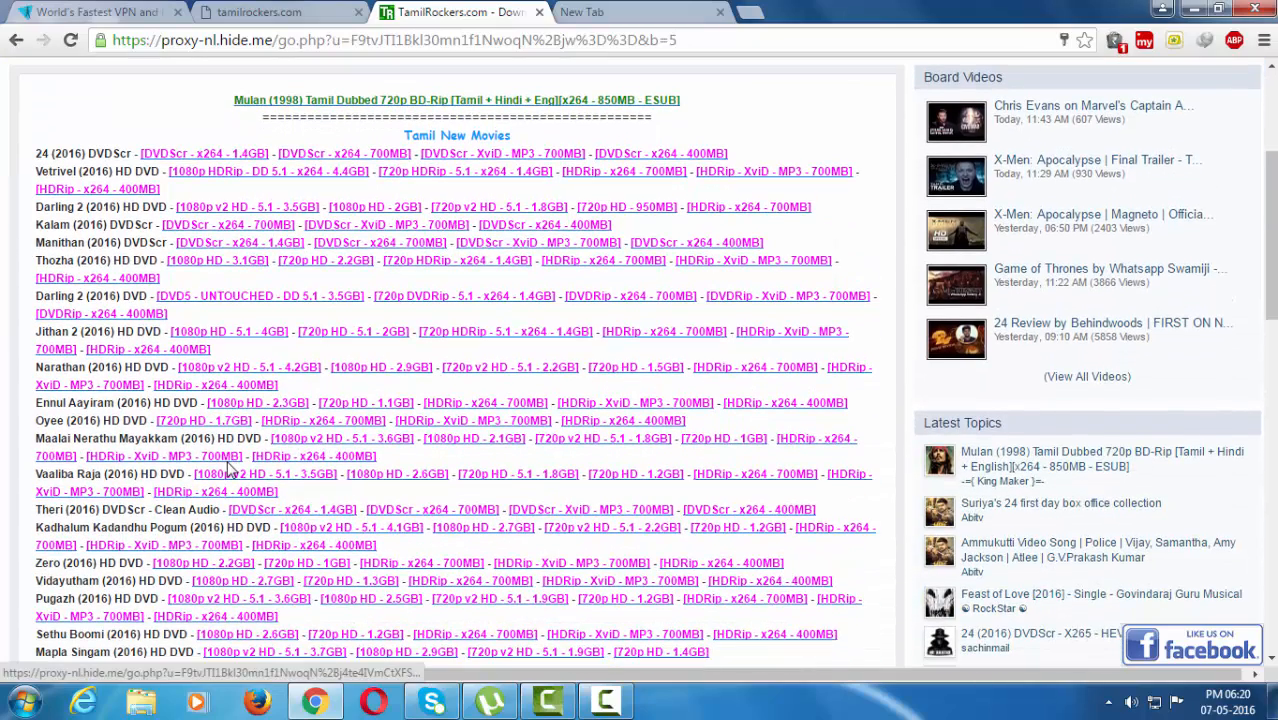